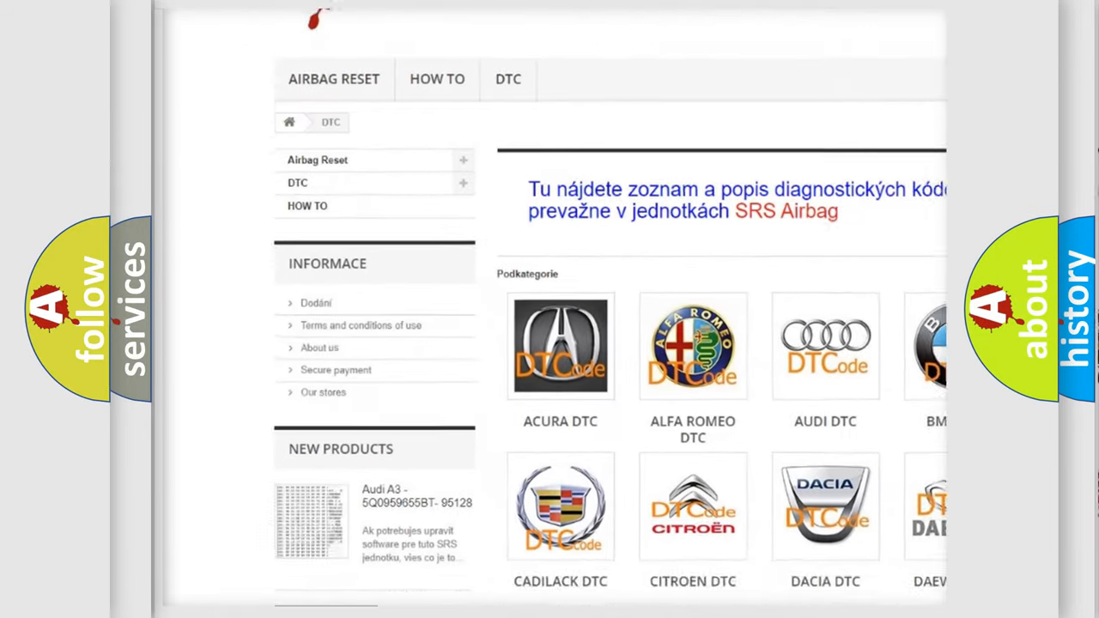
Step: Scroll down the DTC page past the brand tiles to reach the B-series code list
scroll(down, 3)
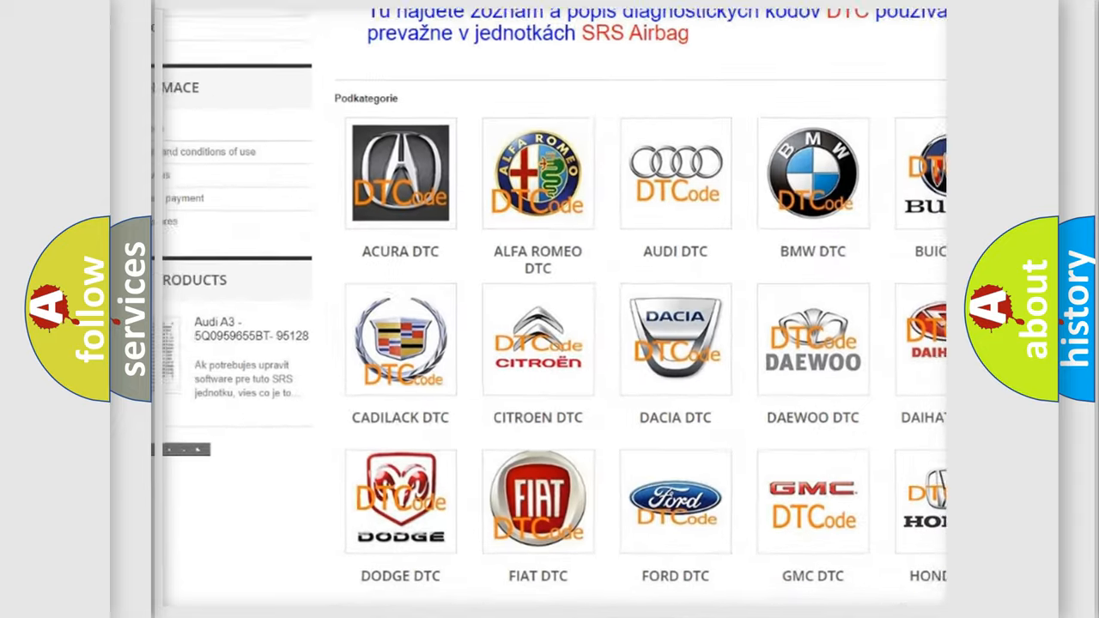
scroll(down, 3)
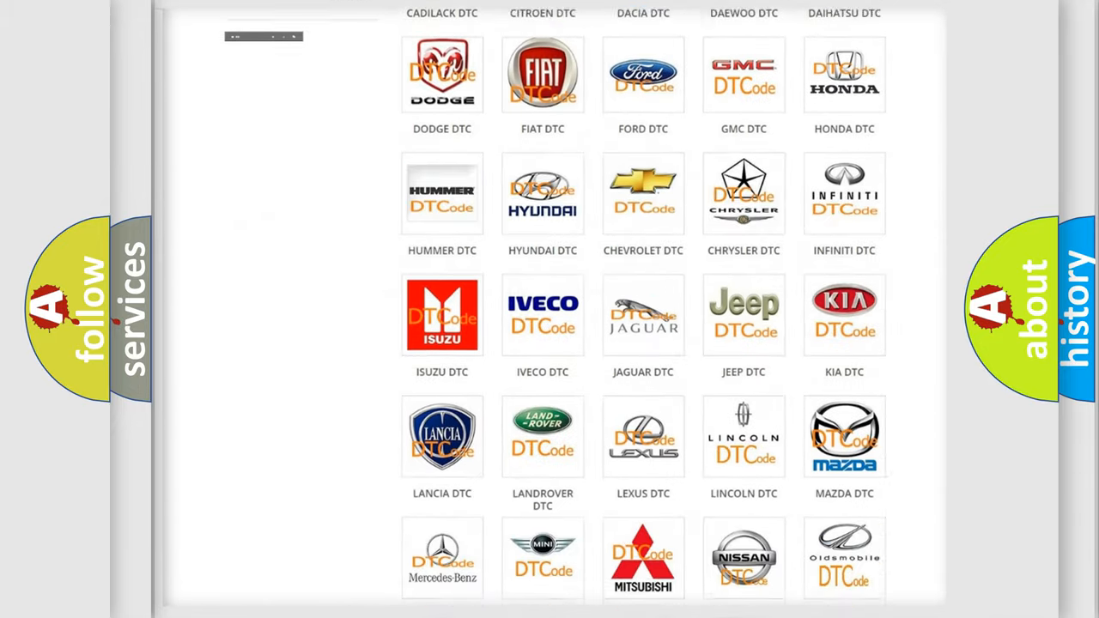
scroll(down, 3)
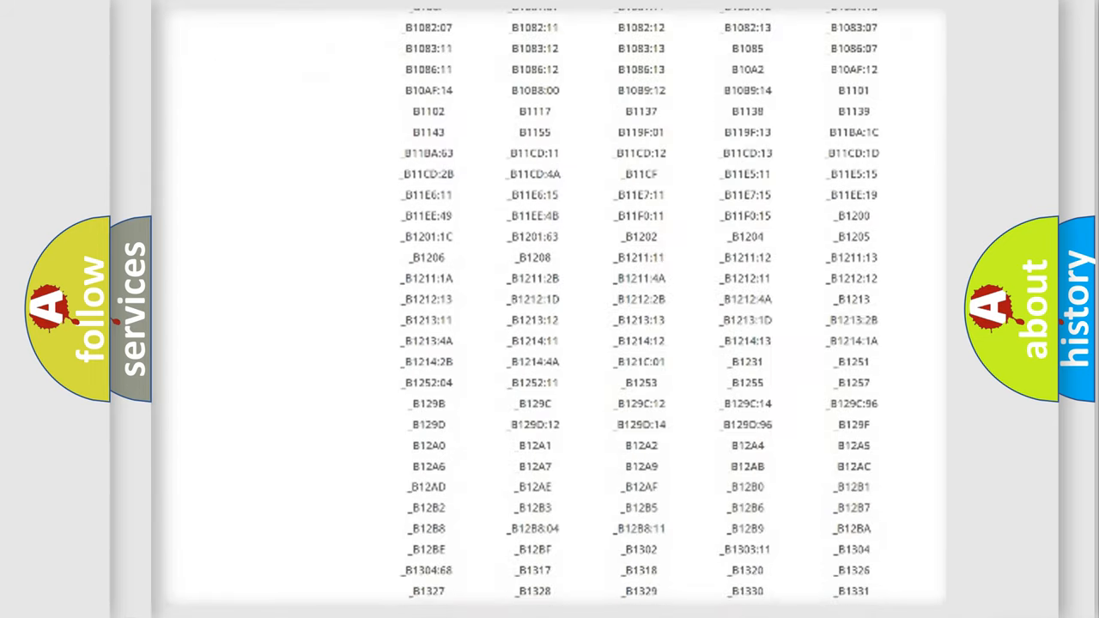
scroll(down, 3)
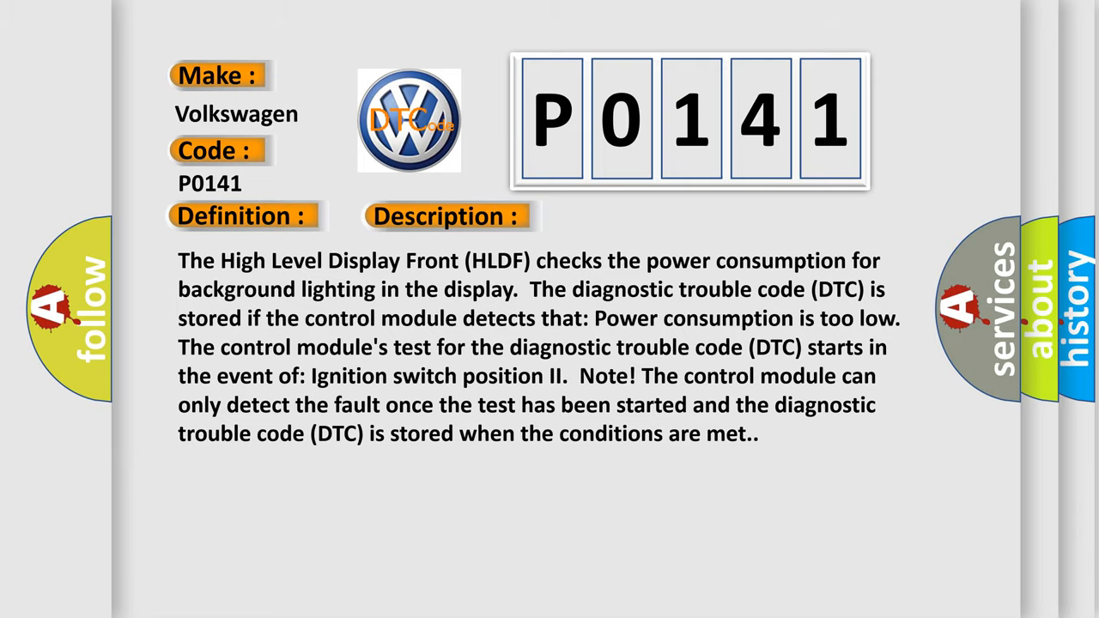
Step: Advance to the Cause slide naming a damaged High Level Display Front for P0141
click(632, 216)
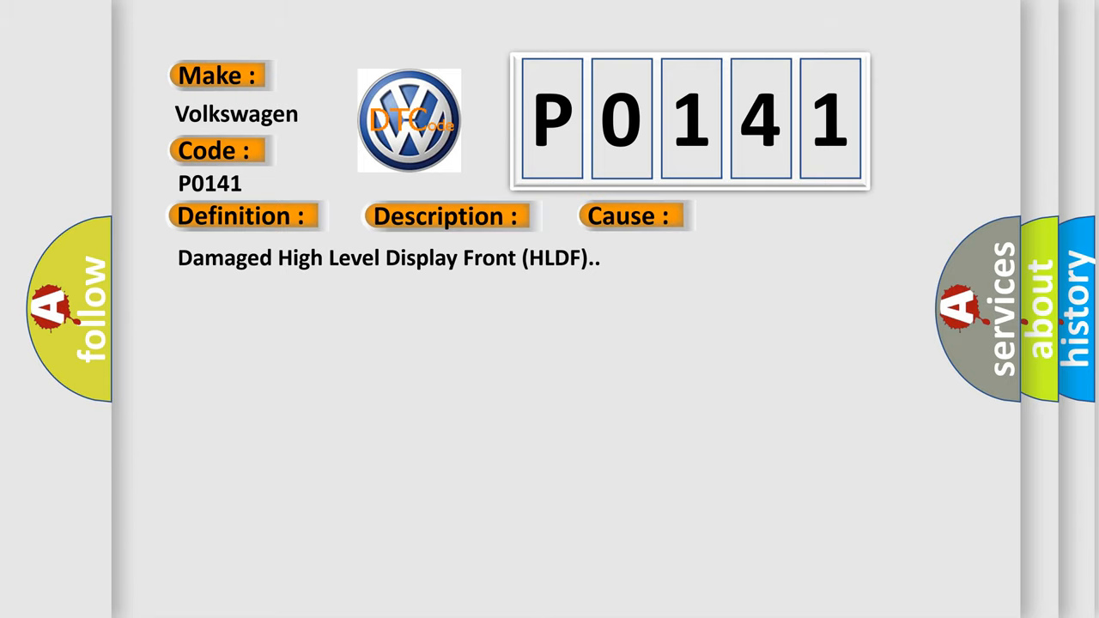